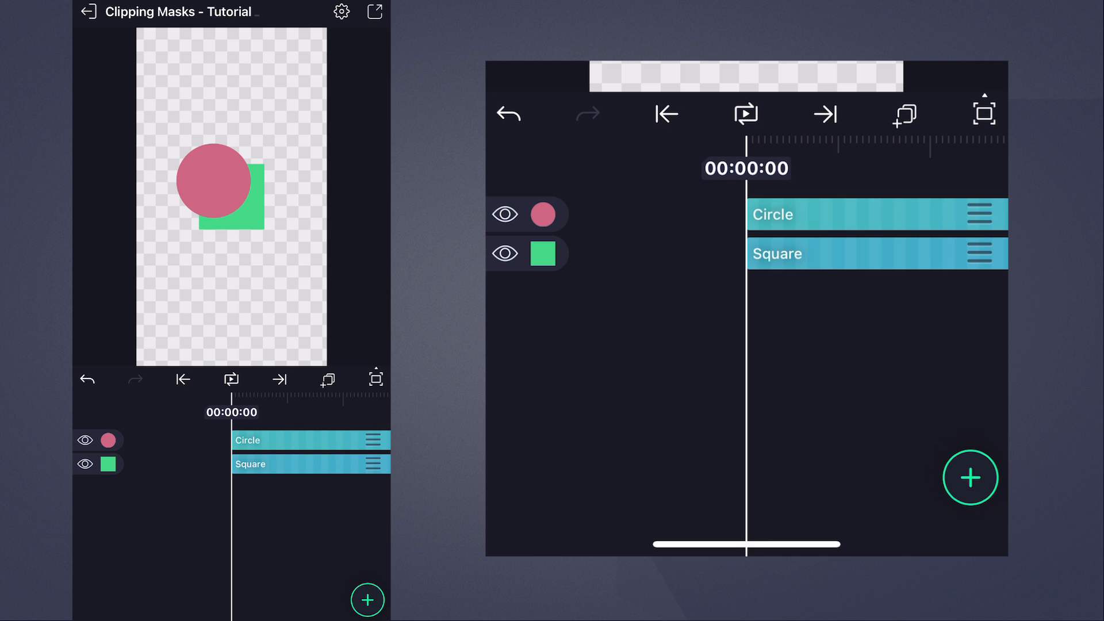
Step: Clip the Circle layer to the green square with Create Clipping Mask
{"action": "left_click", "coordinate": [772, 214]}
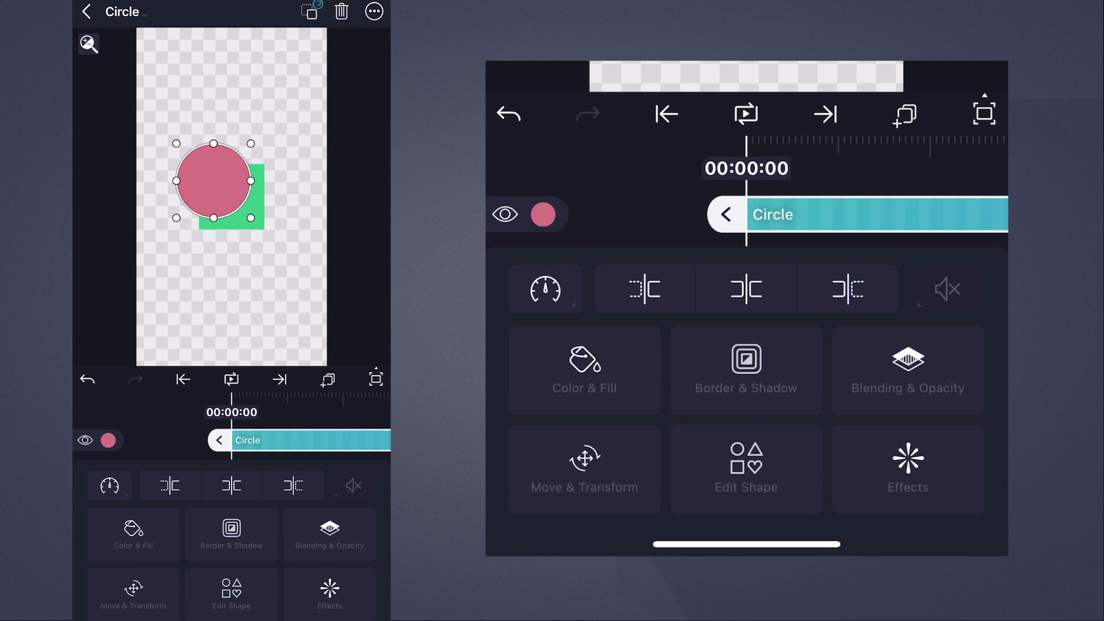
{"action": "left_click", "coordinate": [374, 12]}
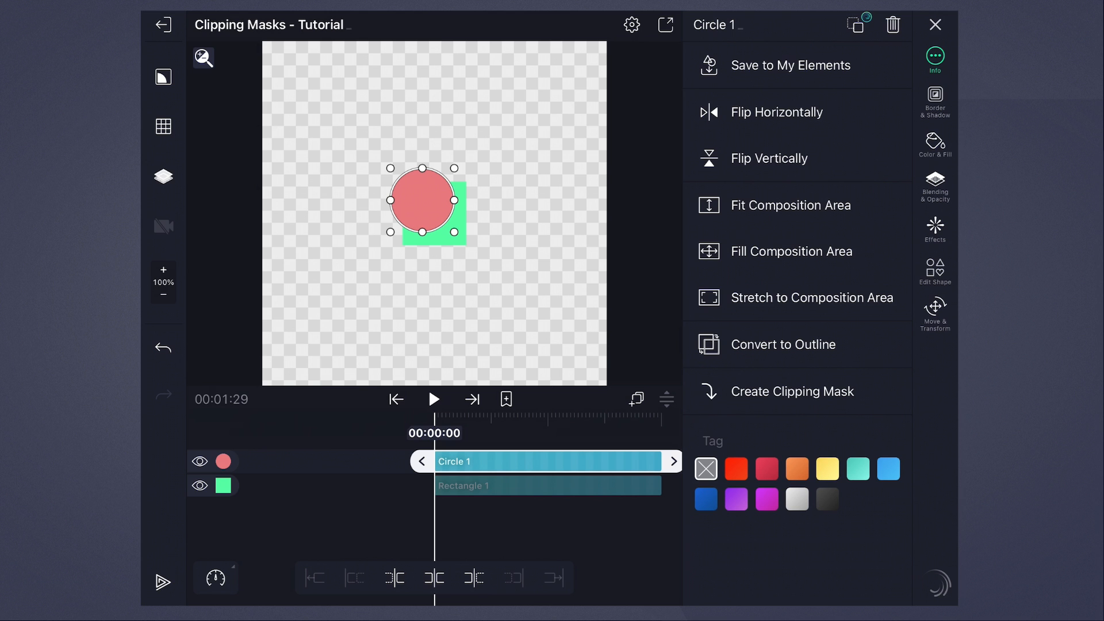
{"action": "left_click", "coordinate": [792, 391]}
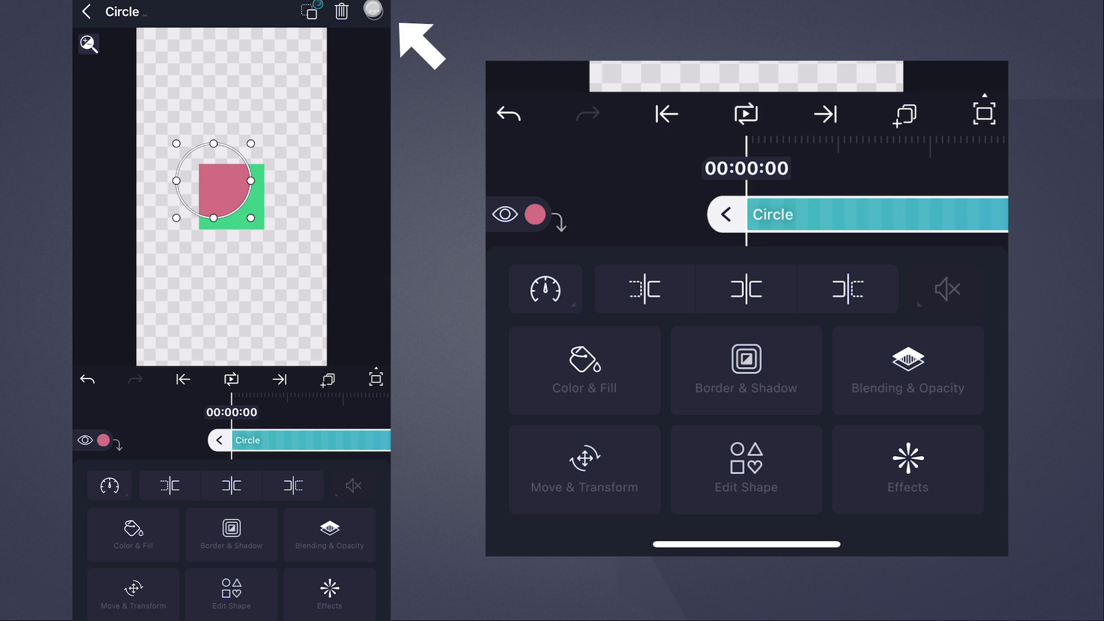
Step: Release the Circle layer's clipping mask so the full pink circle shows again
{"action": "left_click", "coordinate": [374, 12]}
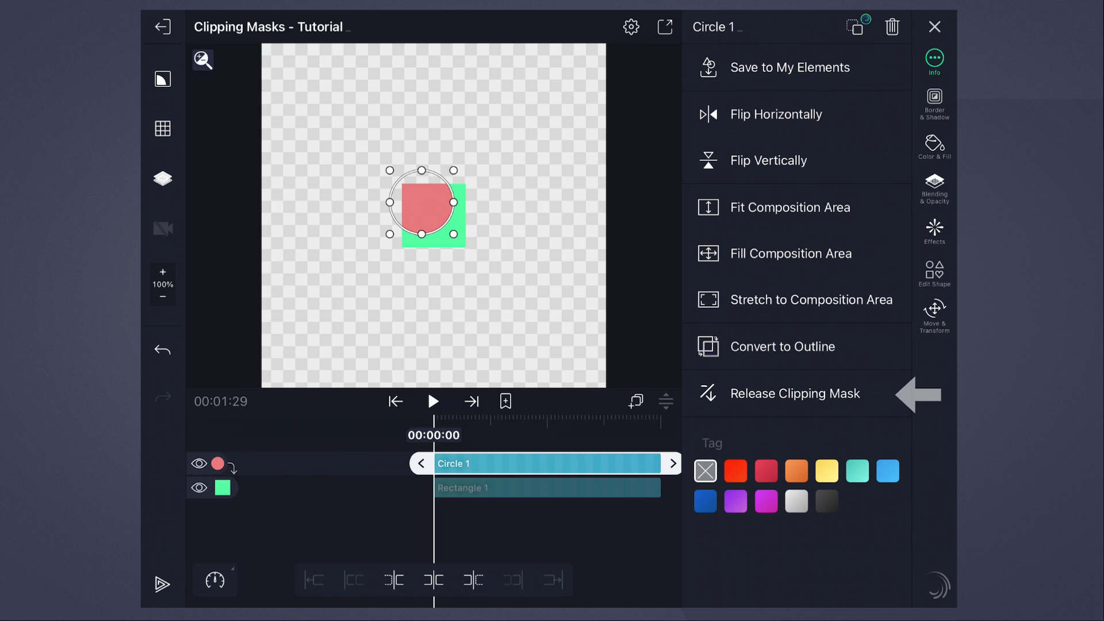
{"action": "left_click", "coordinate": [796, 393]}
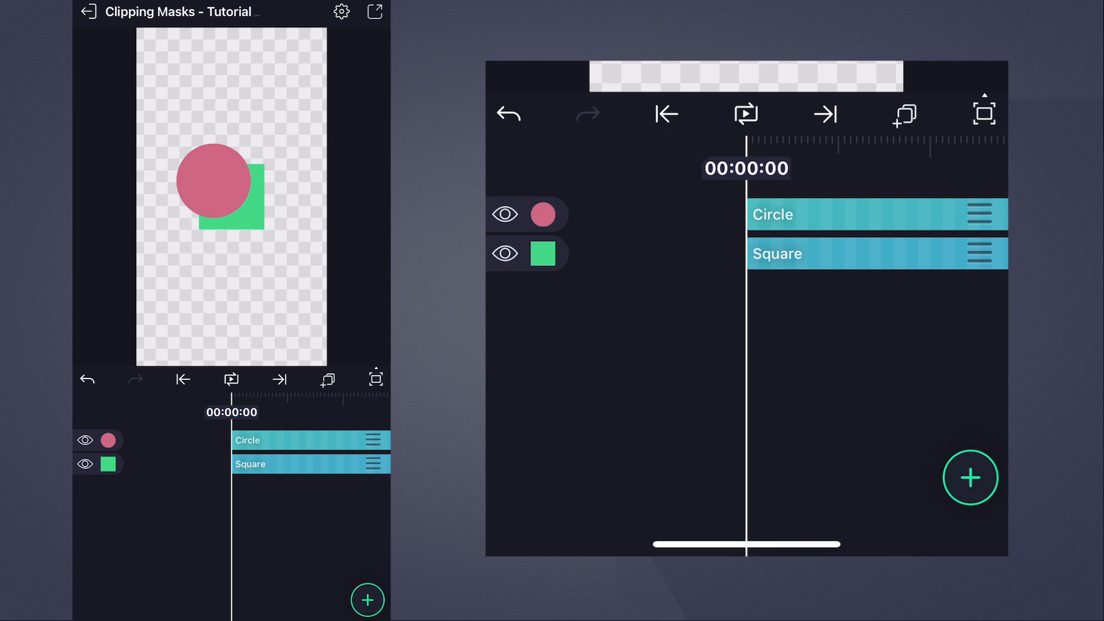
{"action": "left_click", "coordinate": [970, 478]}
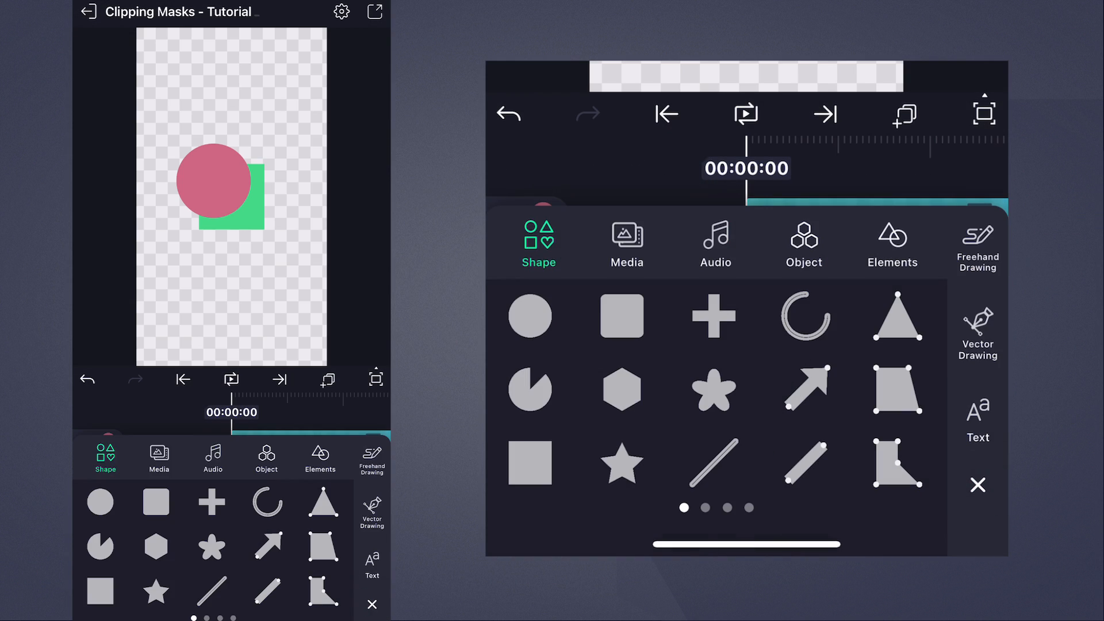
Step: Add a cyan star and clip both star and circle inside the green square
{"action": "left_click", "coordinate": [622, 464]}
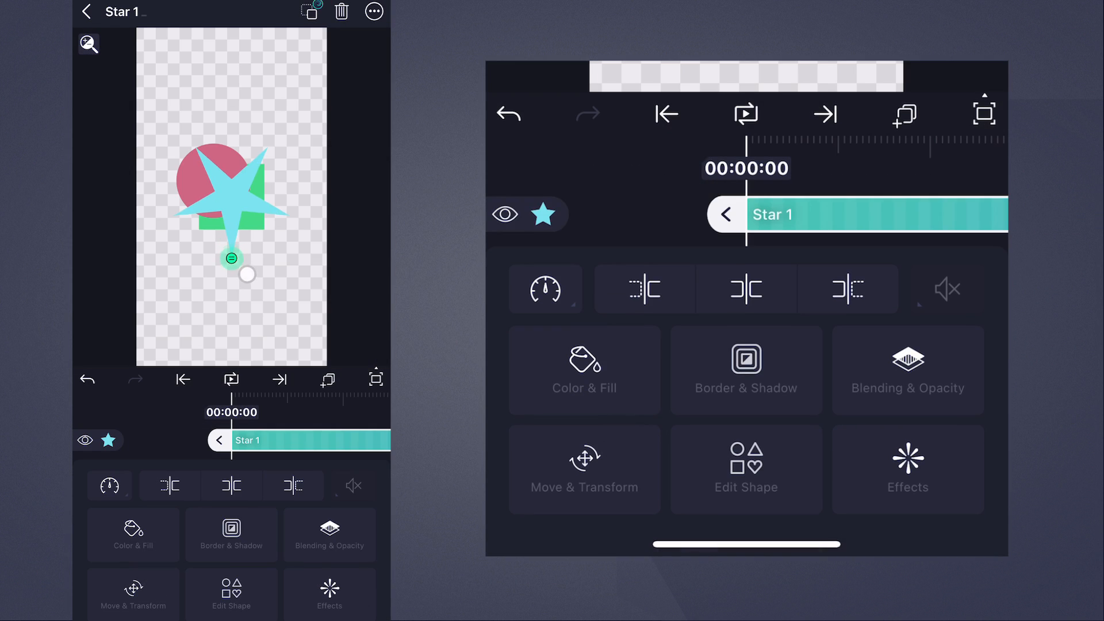
{"action": "left_click", "coordinate": [374, 11]}
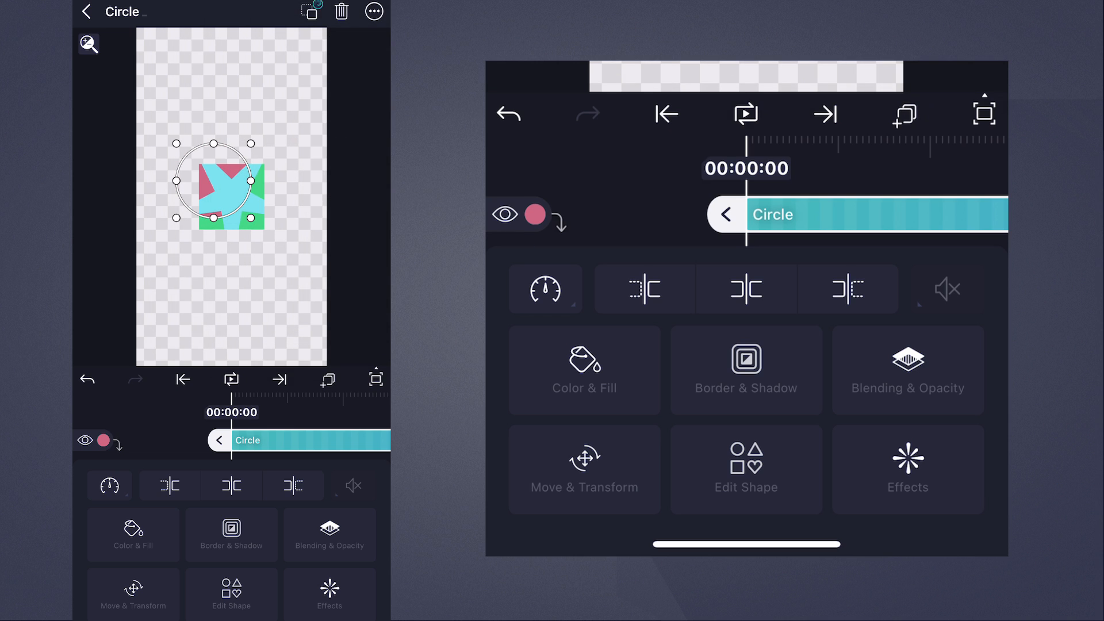
{"action": "left_click", "coordinate": [86, 12]}
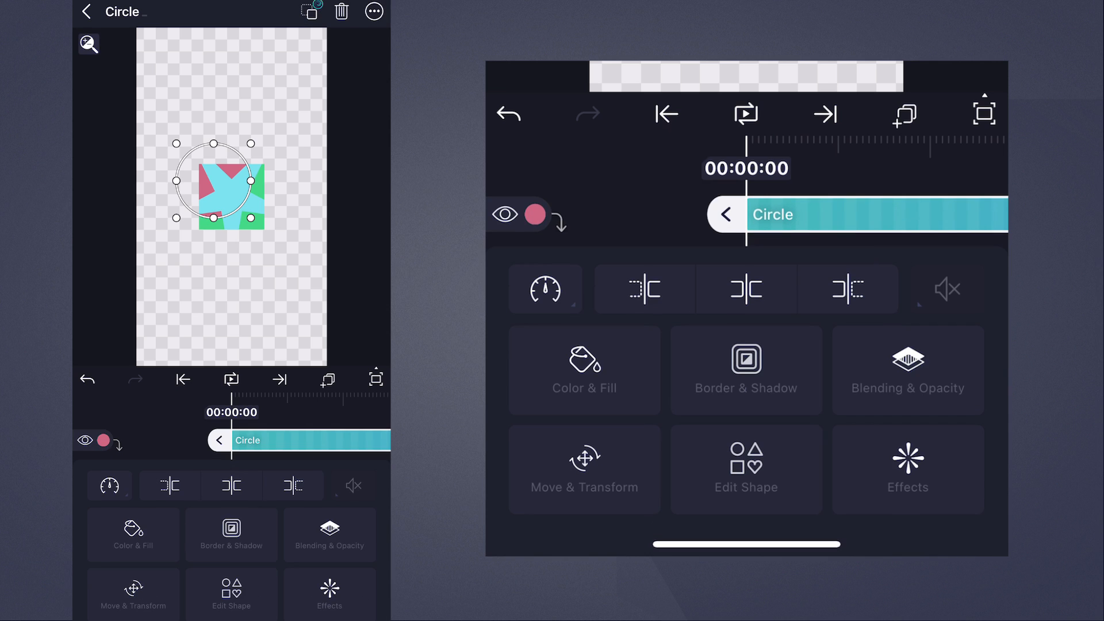
Step: Select Circle 1 and show its options with Release Clipping Mask available
{"action": "left_click", "coordinate": [374, 12]}
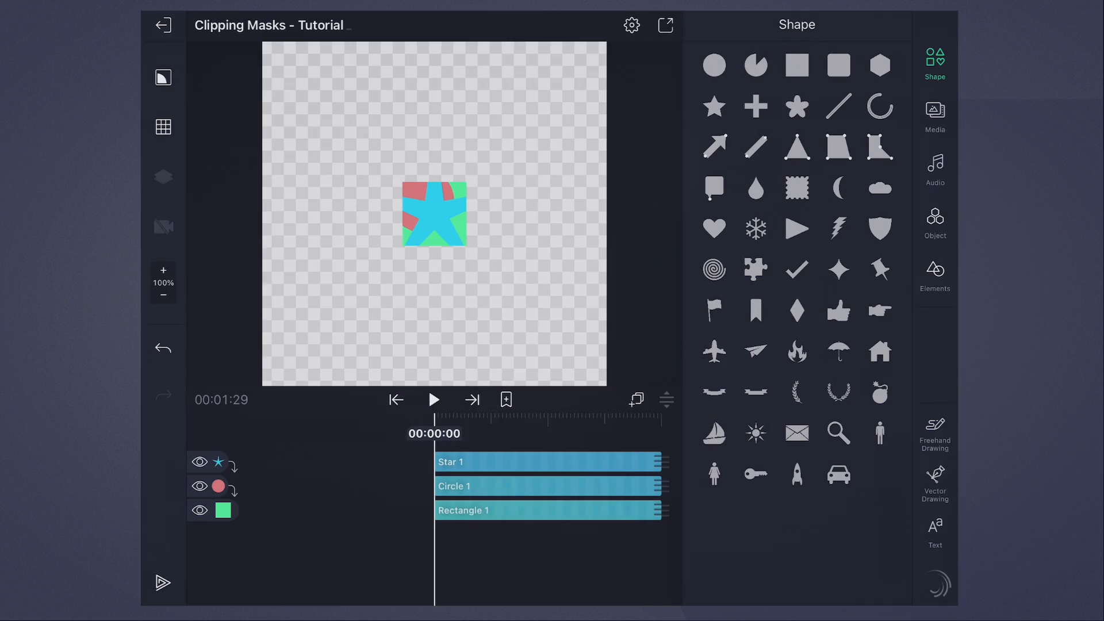
{"action": "left_click", "coordinate": [456, 486]}
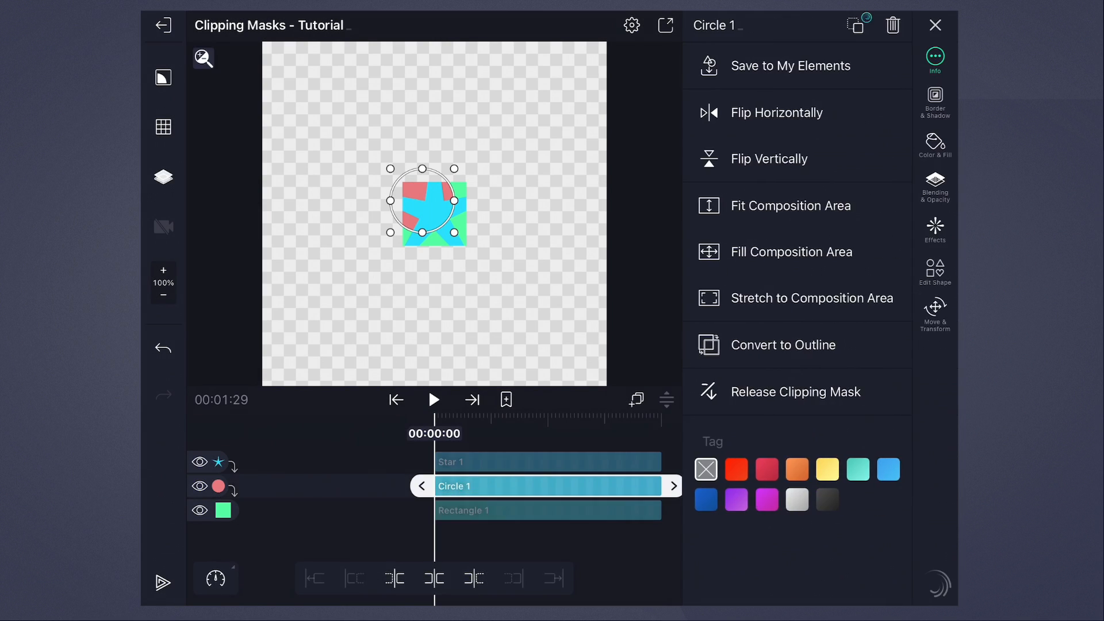
{"action": "left_click", "coordinate": [796, 392]}
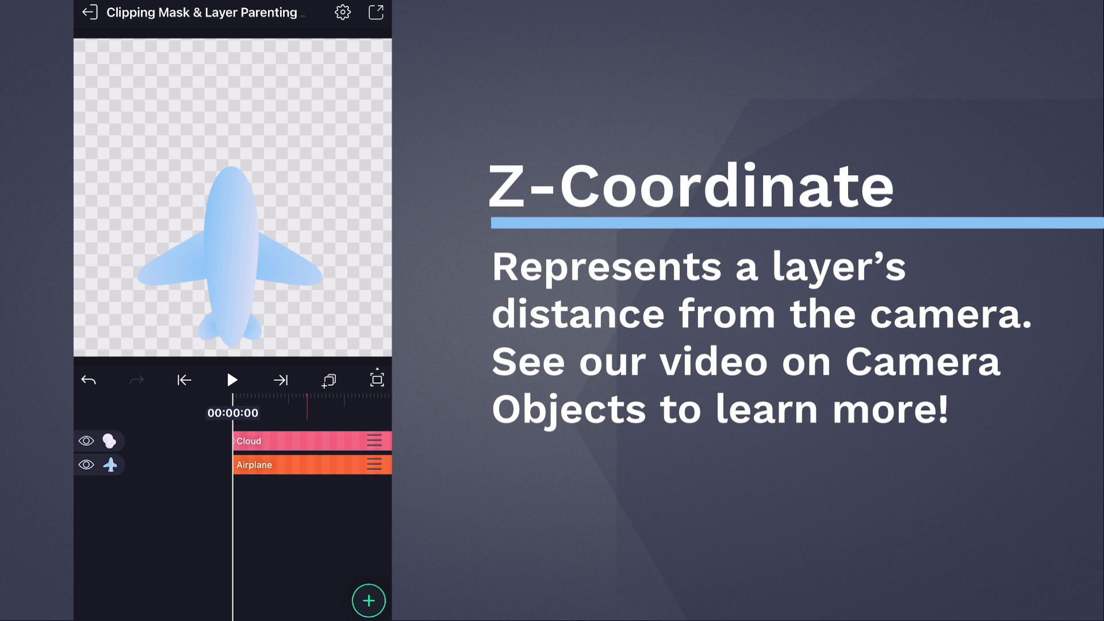
Step: Select the Airplane layer in the Cloud and Airplane project
{"action": "left_click", "coordinate": [232, 380]}
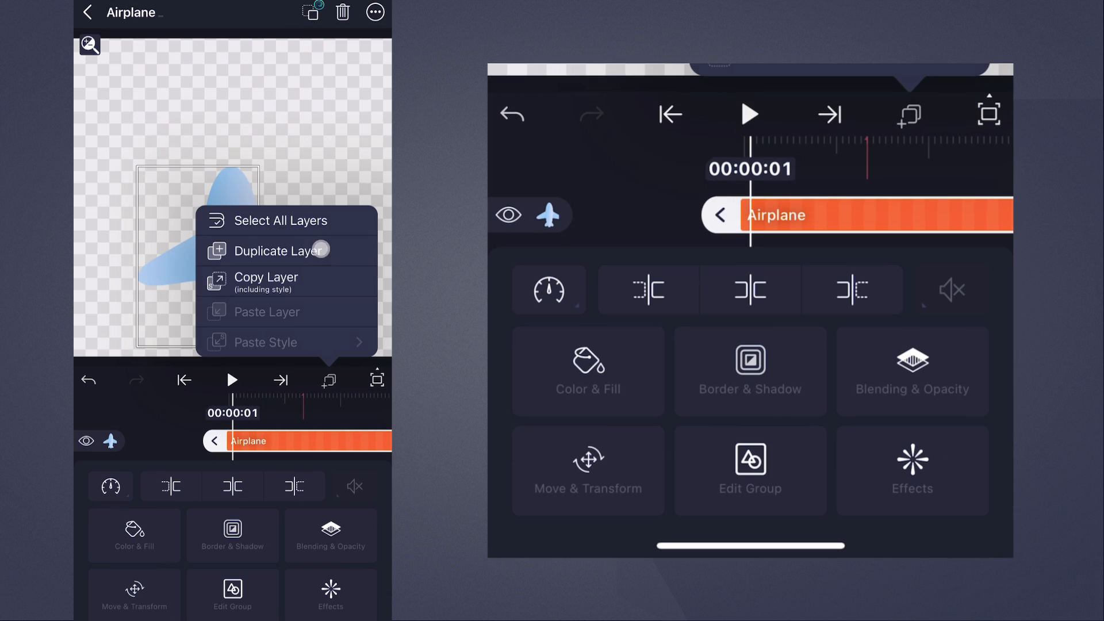
Step: Duplicate the airplane as a blue Shadow layer above Cloud and clip it to Cloud
{"action": "left_click", "coordinate": [280, 251]}
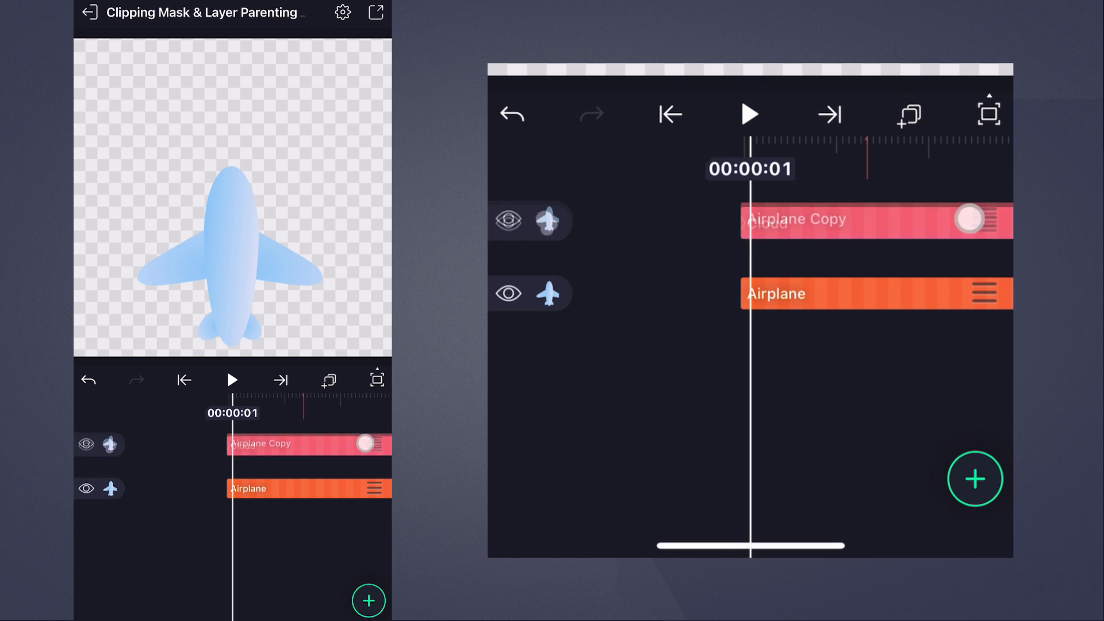
{"action": "left_click", "coordinate": [750, 114]}
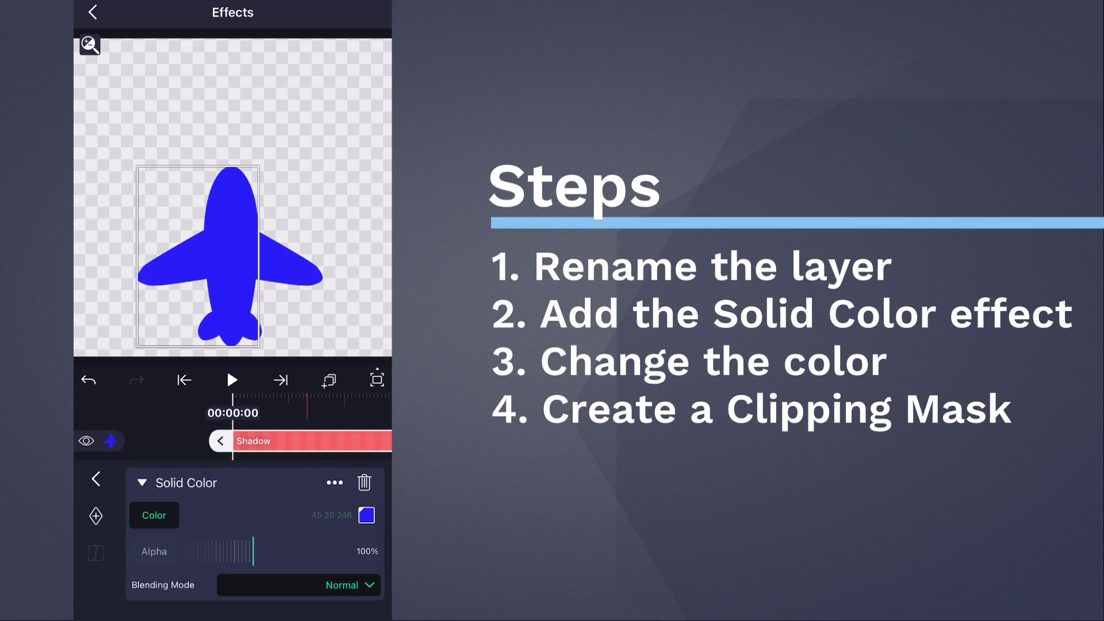
{"action": "left_click", "coordinate": [91, 13]}
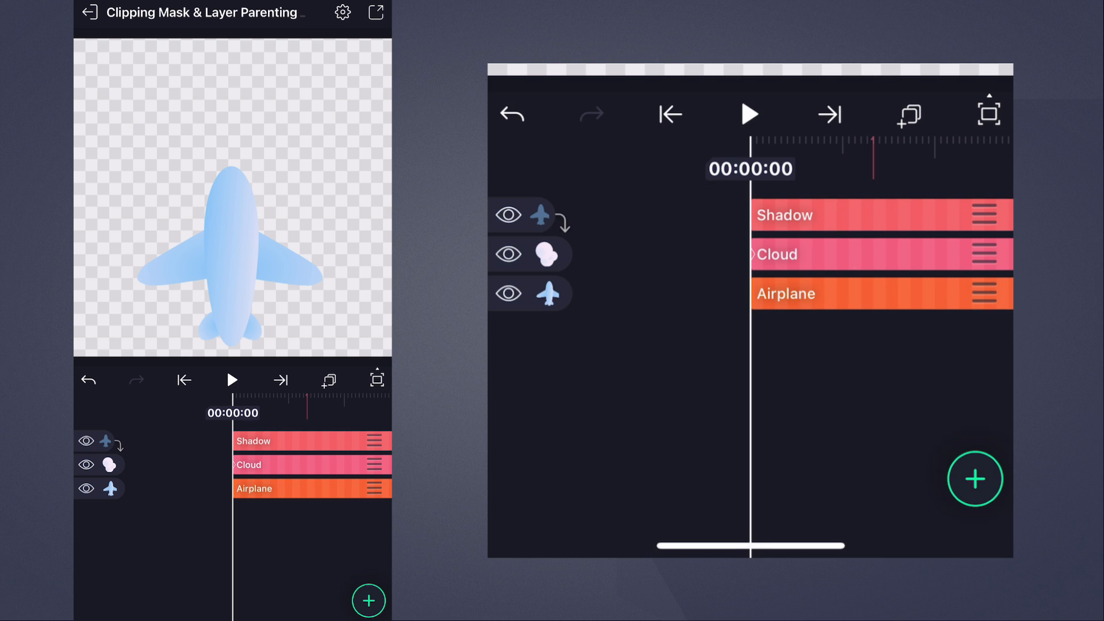
{"action": "left_click", "coordinate": [254, 441]}
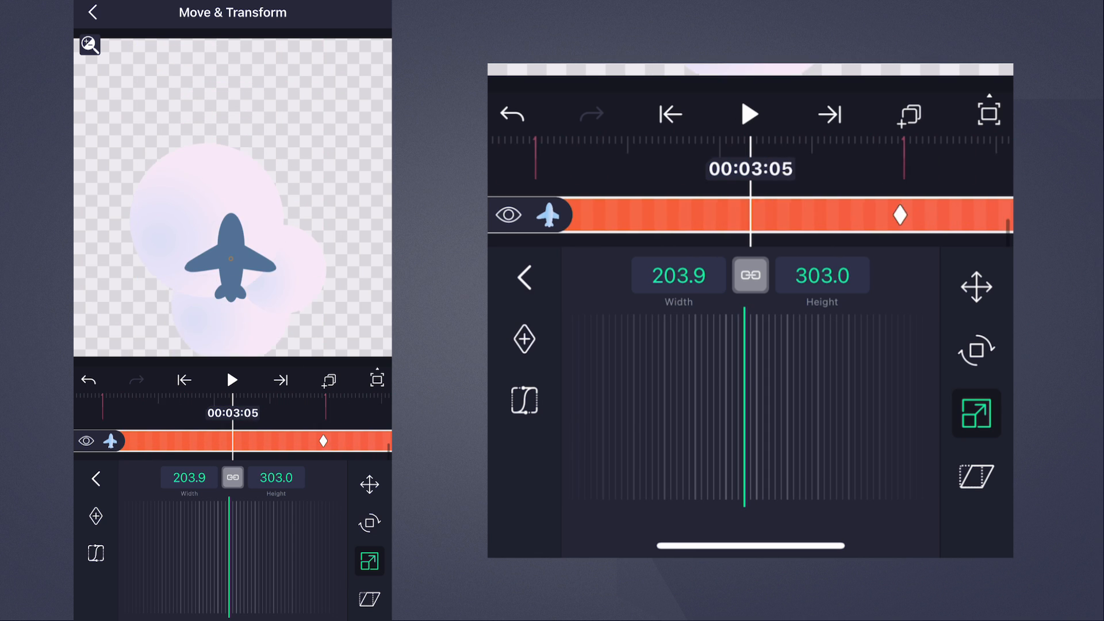
Step: Rewind and play to check the airplane shrinking to 203.9×303.0 by 00:03:05
{"action": "left_click", "coordinate": [671, 113]}
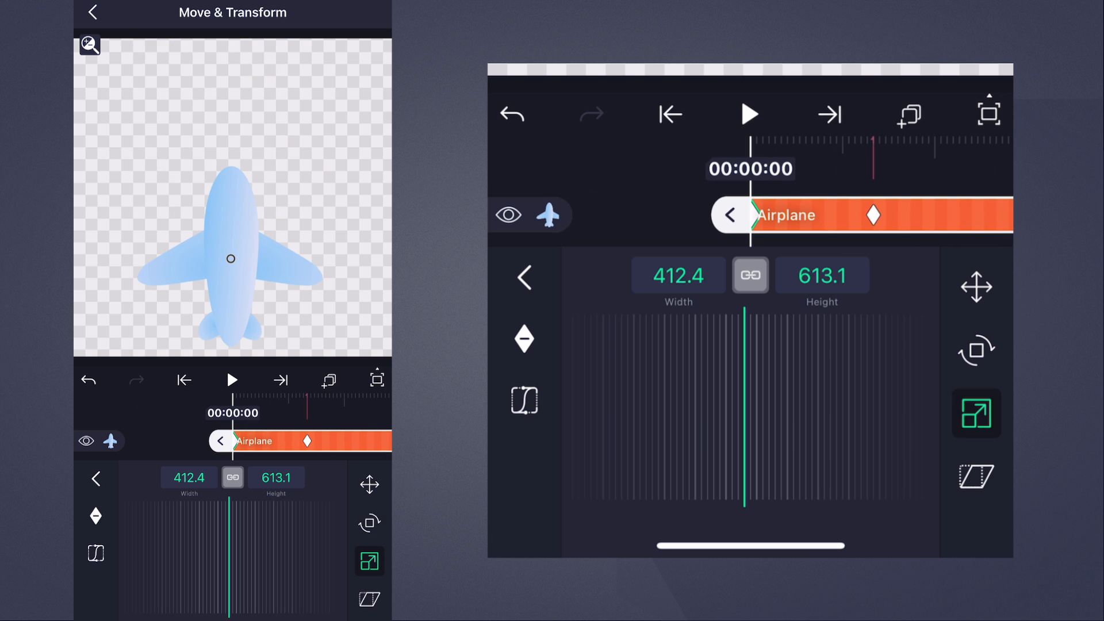
{"action": "left_click", "coordinate": [749, 114]}
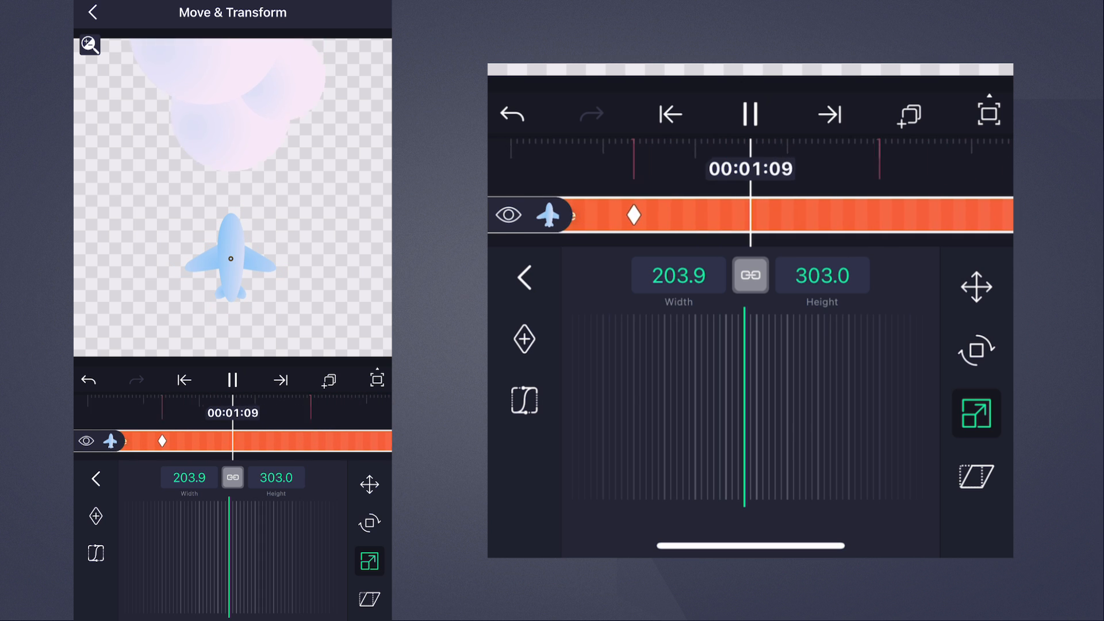